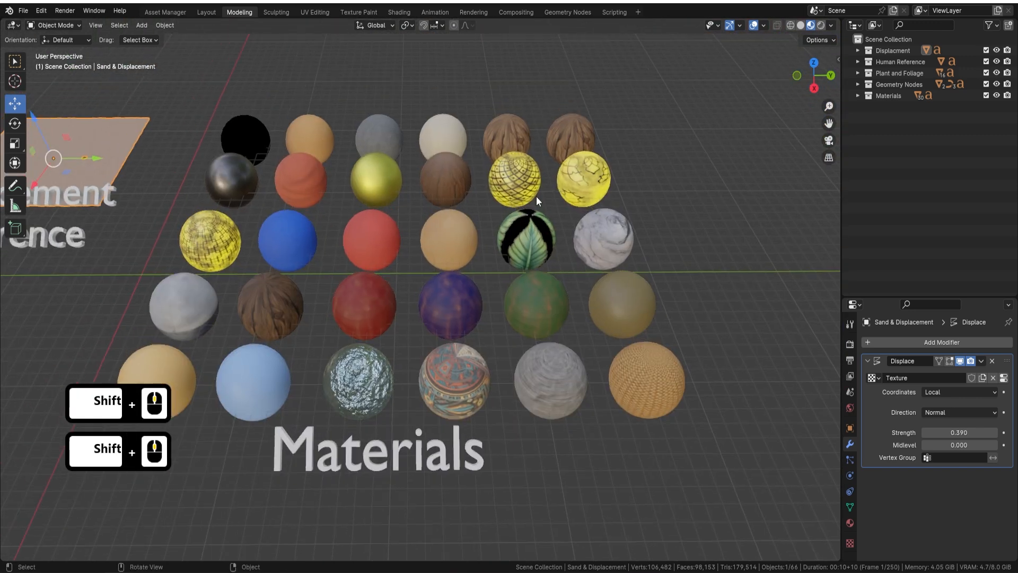
Edit the top cube's Z dimension to fit the stacked grey-box blockout beside the figure
left_click(448, 241)
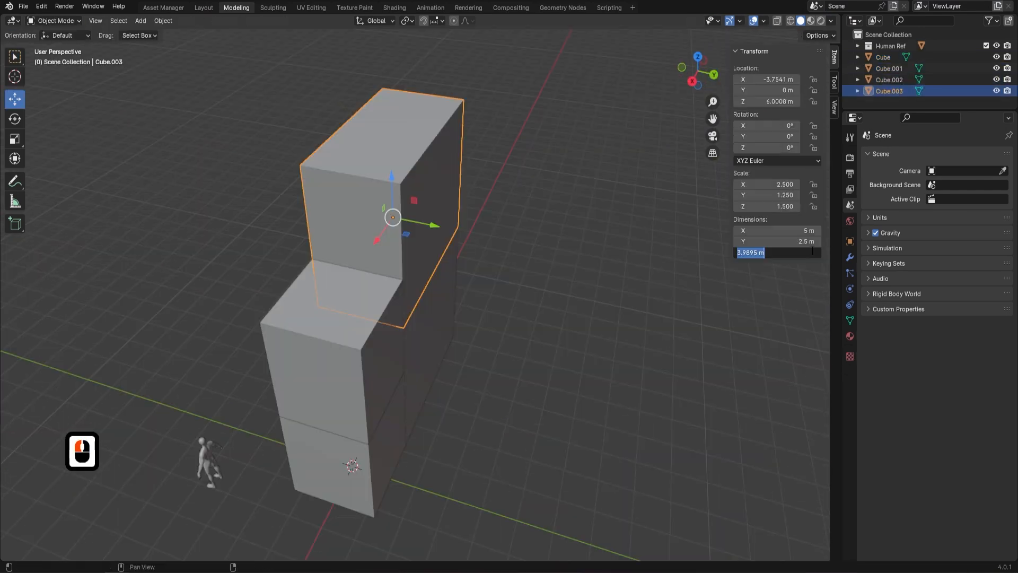
Position the slatted awning against the textured wall near the palm in edit view
key("Tab")
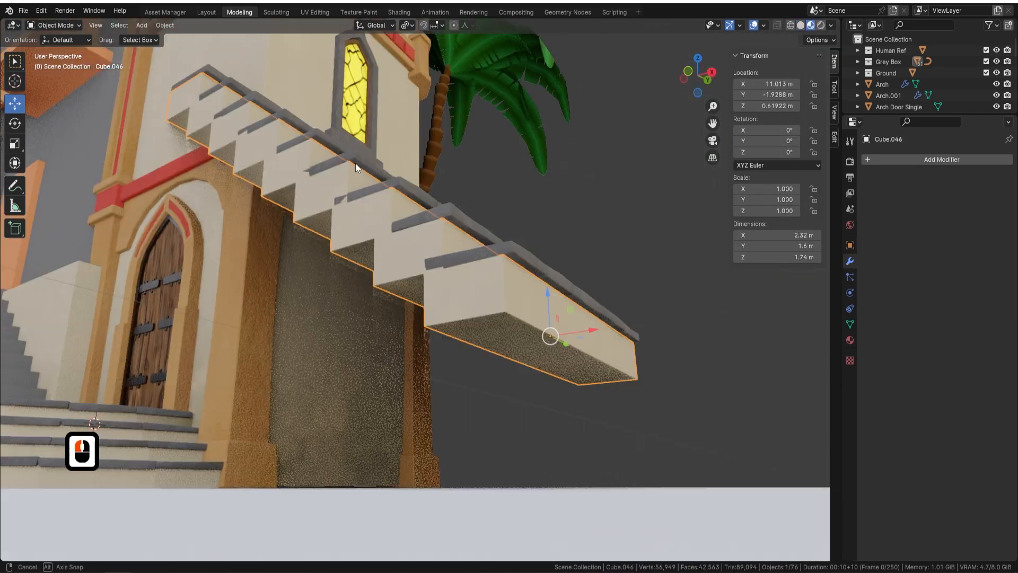
left_click(398, 12)
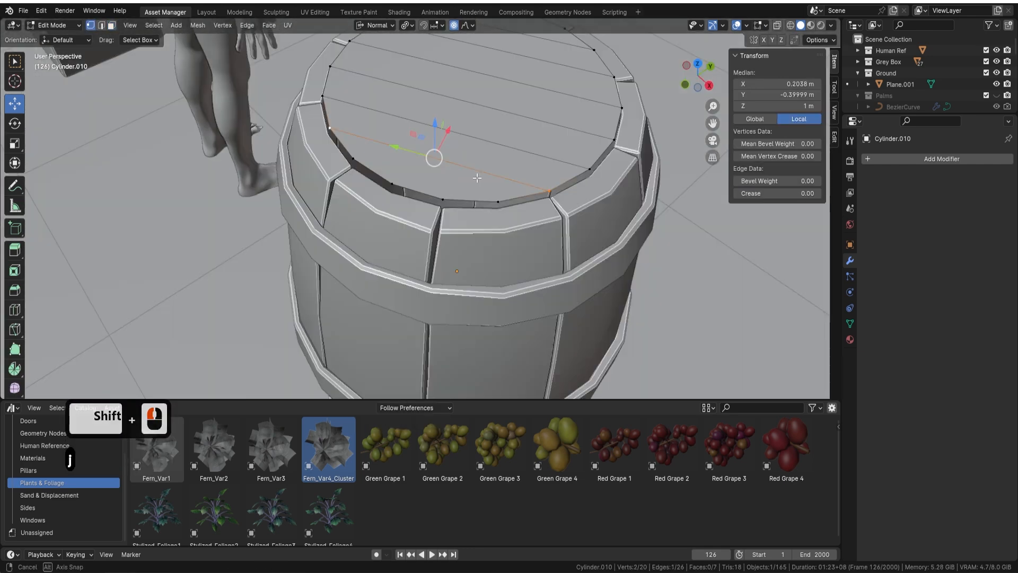
Switch to the Shading workspace and select the Ground object
left_click(395, 7)
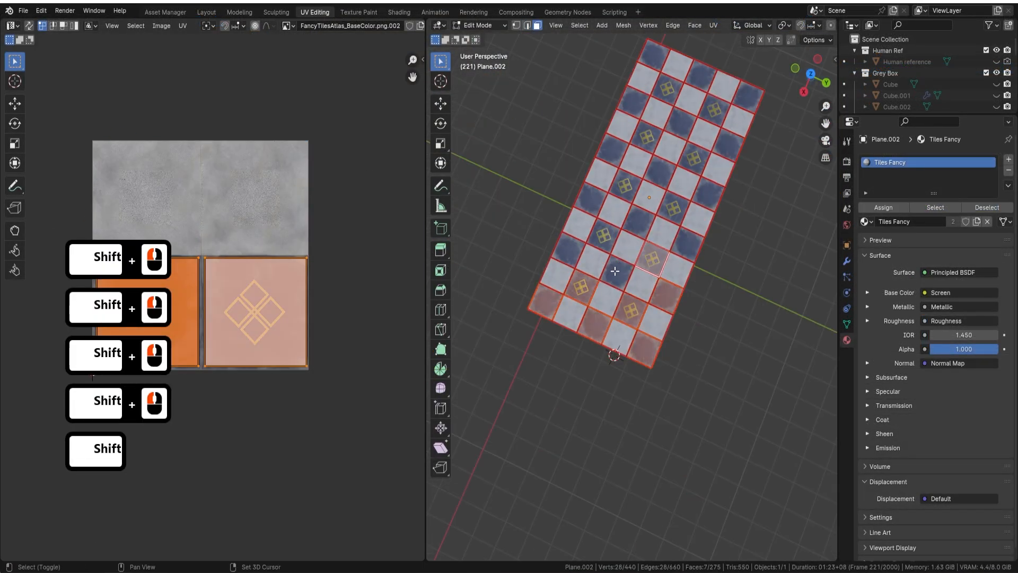
left_click(238, 12)
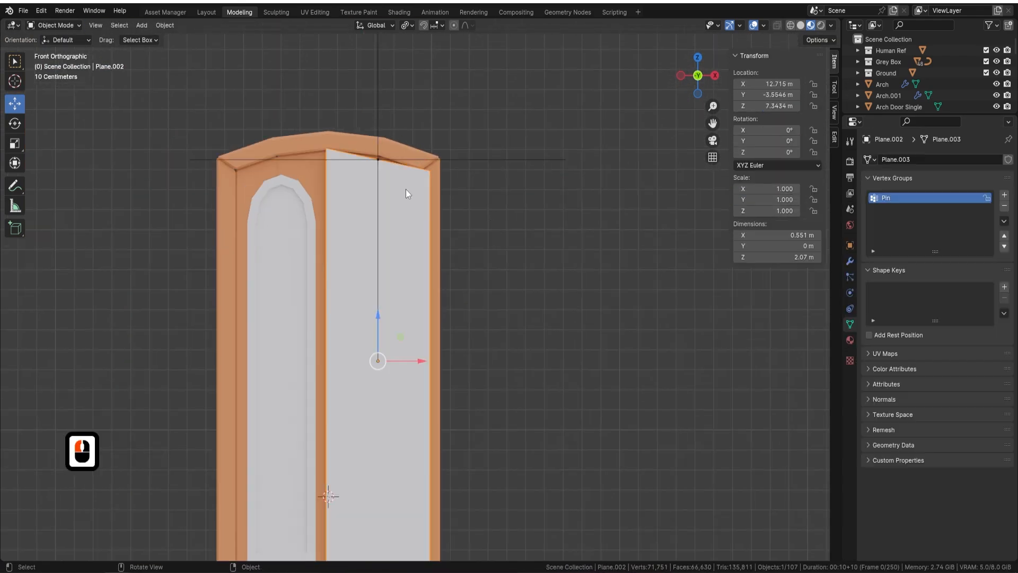
left_click(206, 11)
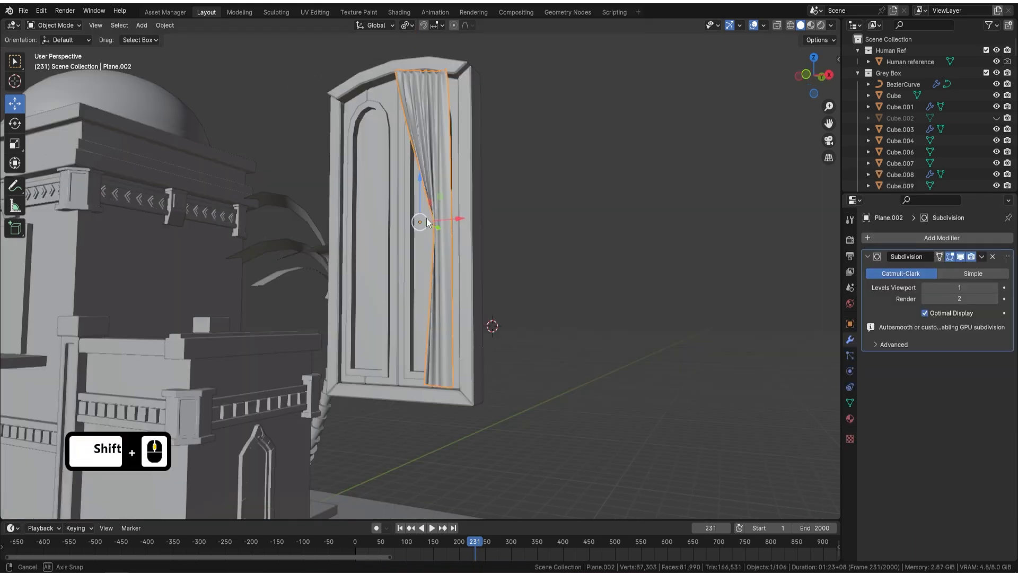
Show the Floor material's node graph in the Shader Editor with the ground highlighted
key("Tab")
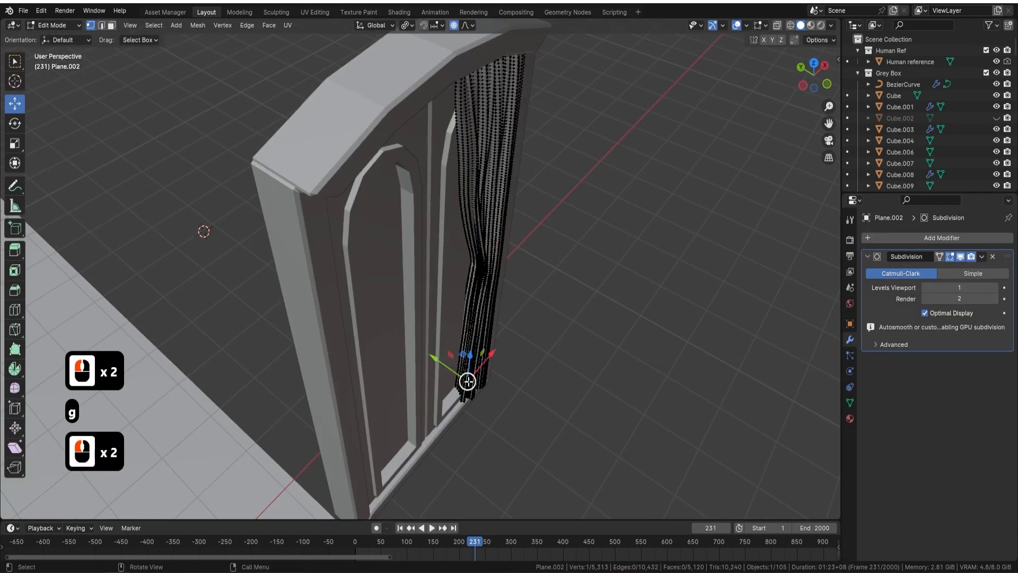
left_click(399, 12)
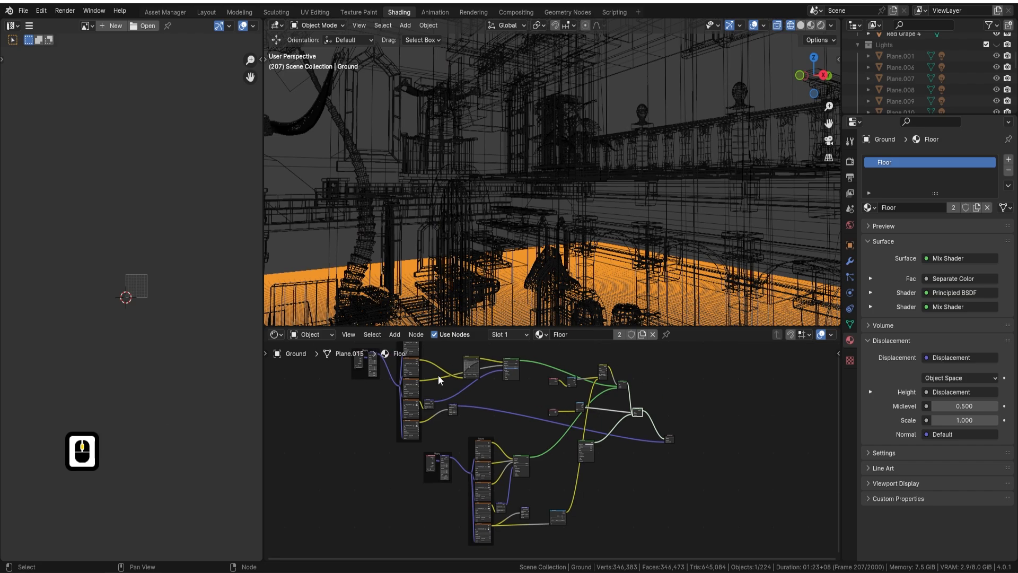
Place the planks asset under the doorway, then show the render pass settings
left_click(239, 11)
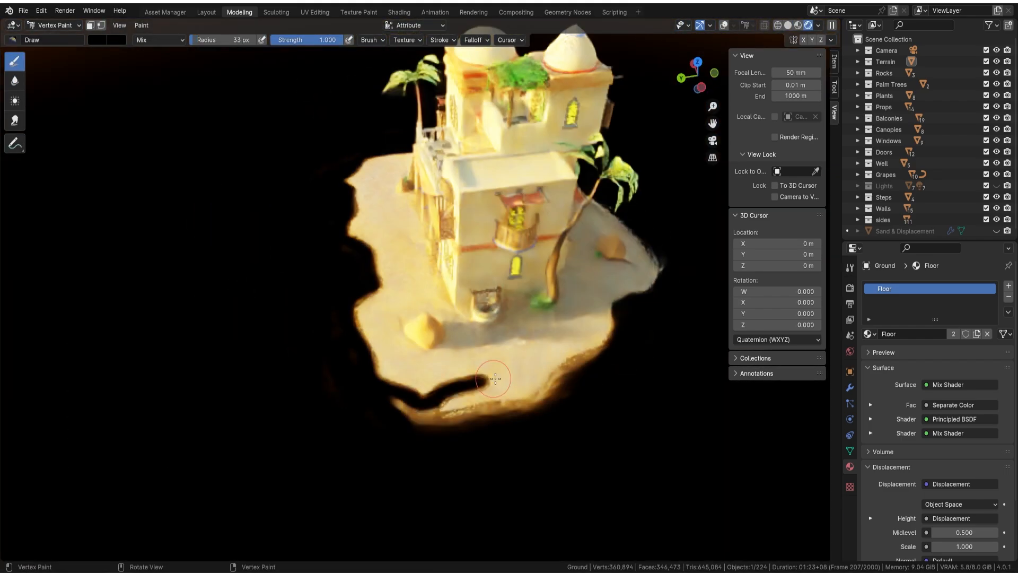
left_click(164, 8)
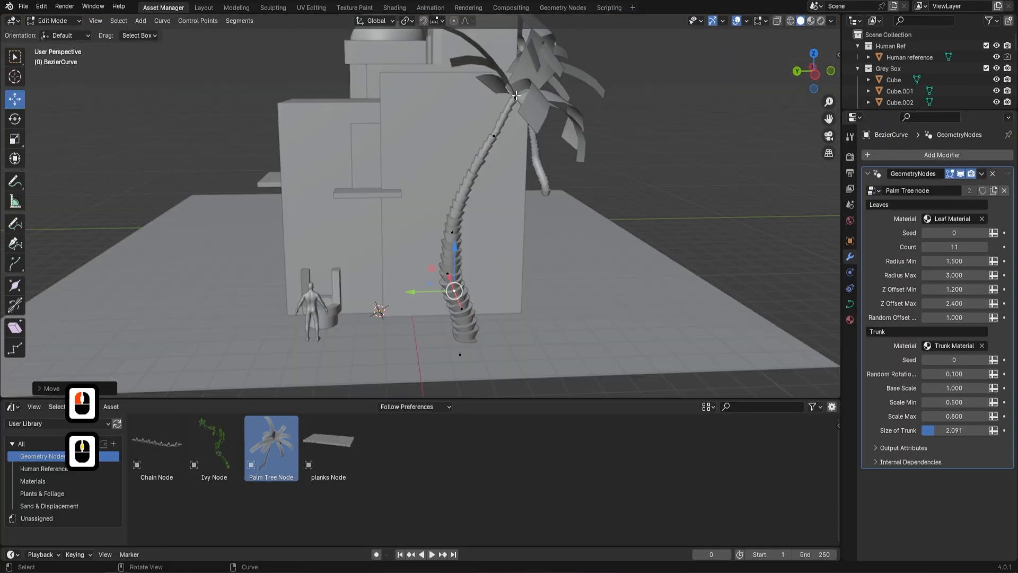
key("Tab")
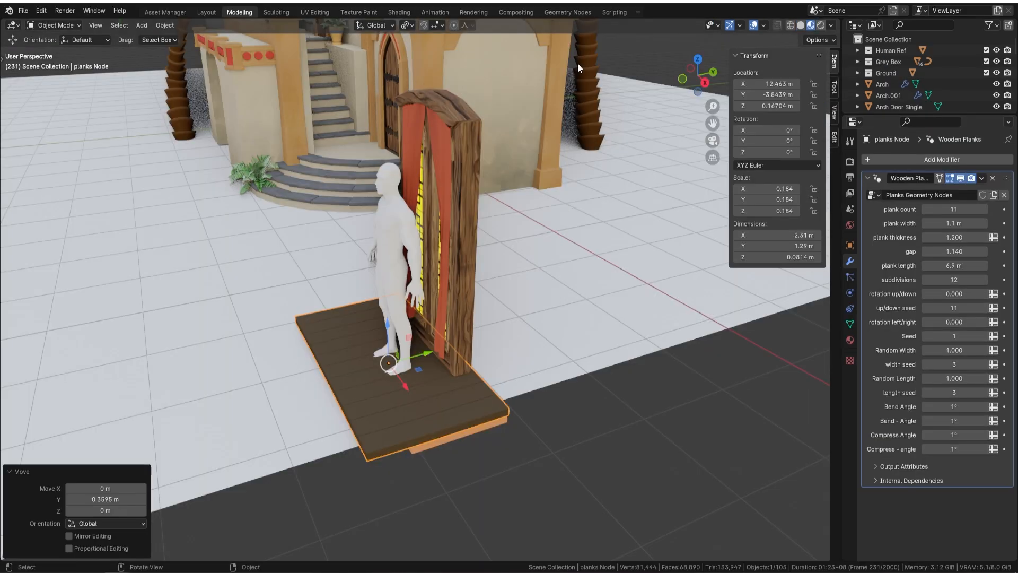
left_click(565, 11)
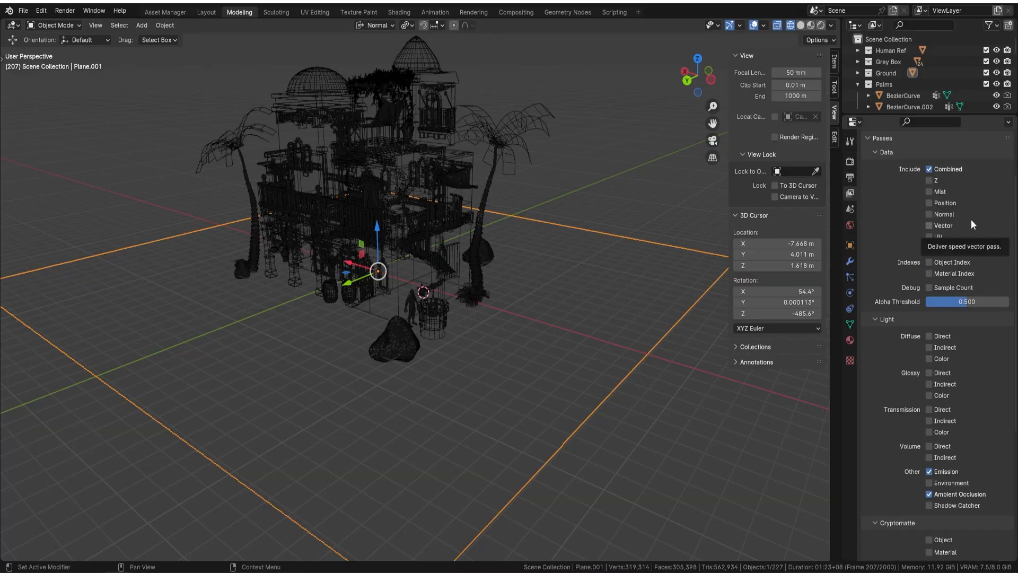
Render the desert building with F12 and grade it with a Hue/Saturation/Value node
left_click(516, 12)
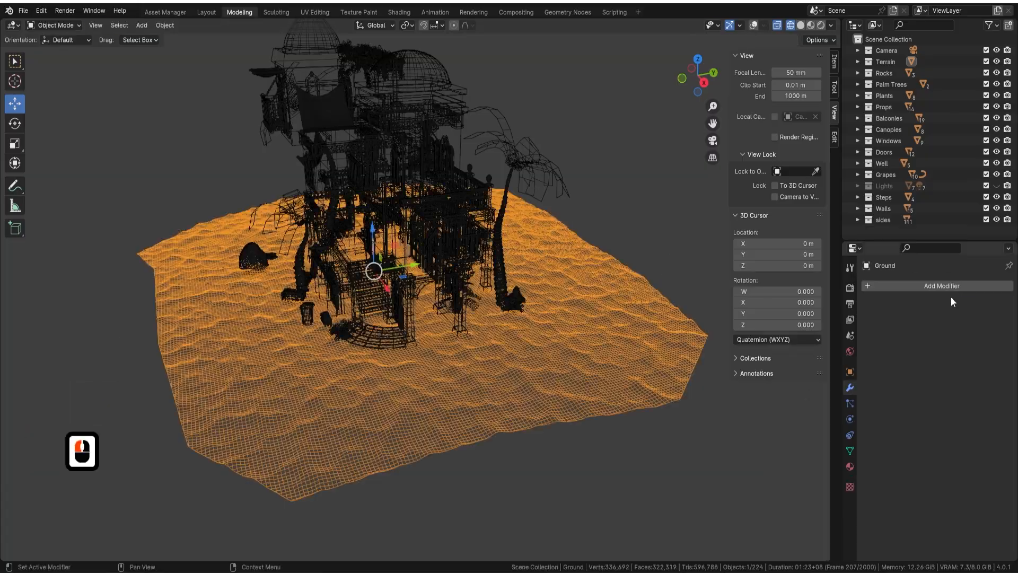
key("F12")
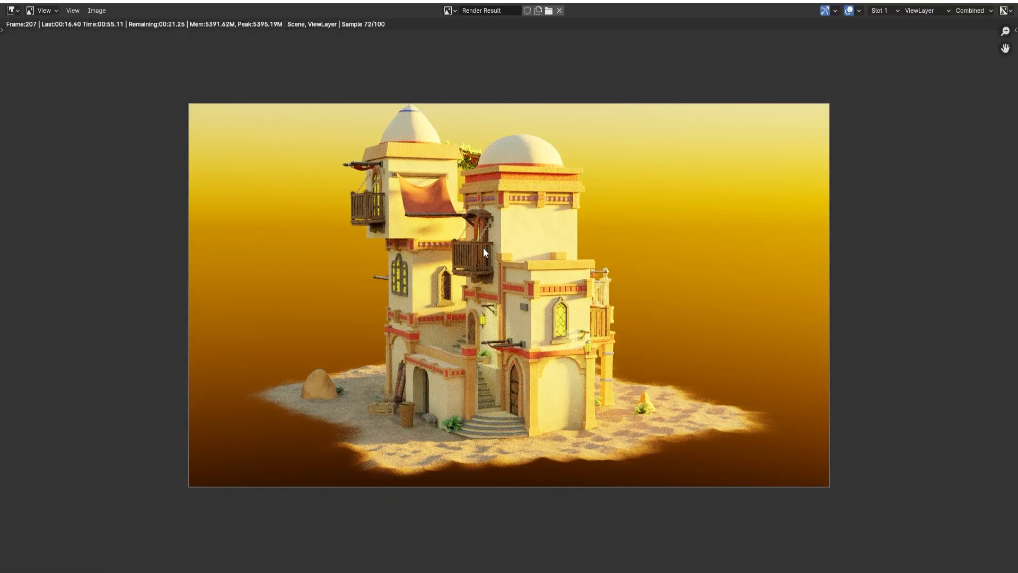
left_click(515, 12)
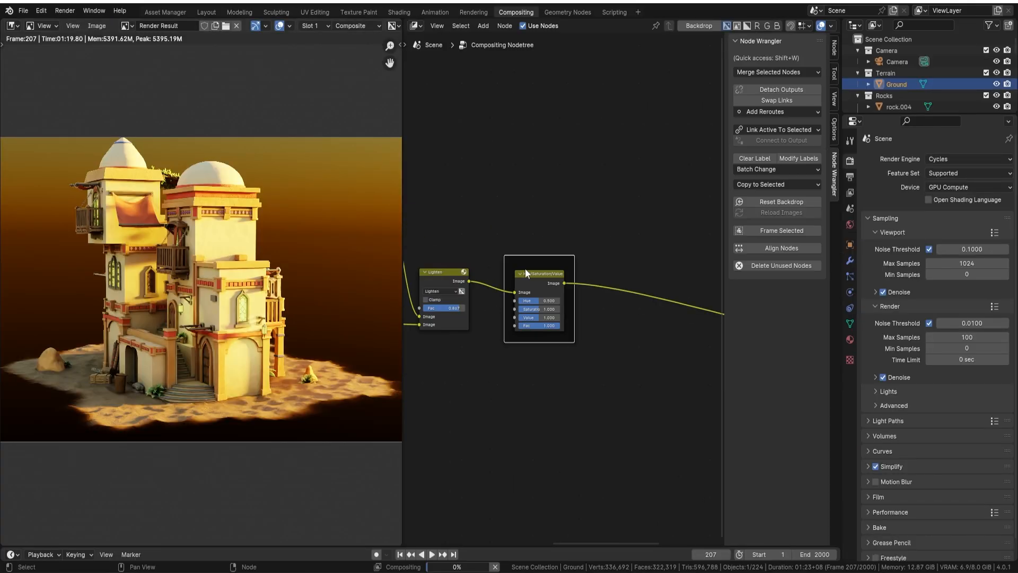